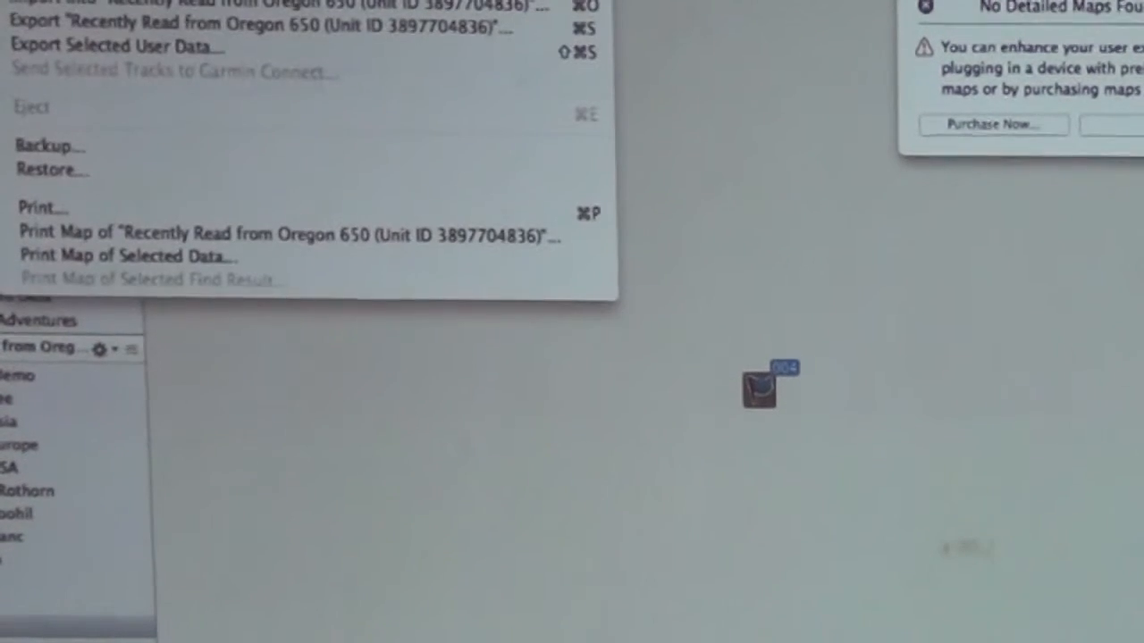
pyautogui.moveTo(116, 43)
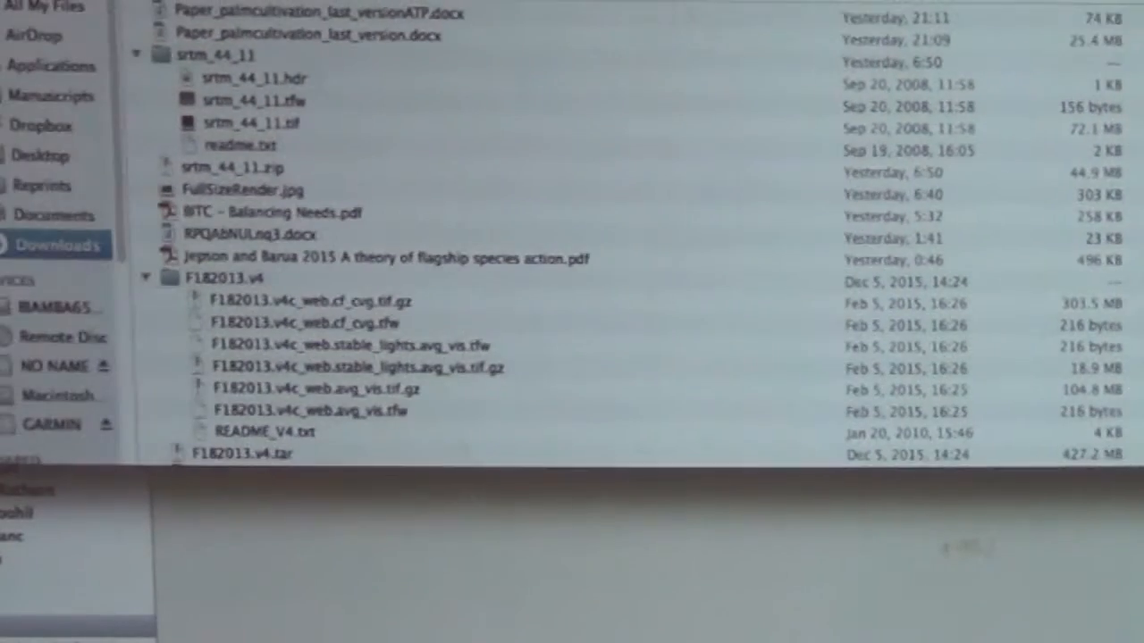
# Step: Select the 004.GPX file in the Downloads folder alongside AwasaBoatRide and SenkelleTrip GPX files
pyautogui.scroll(-3)
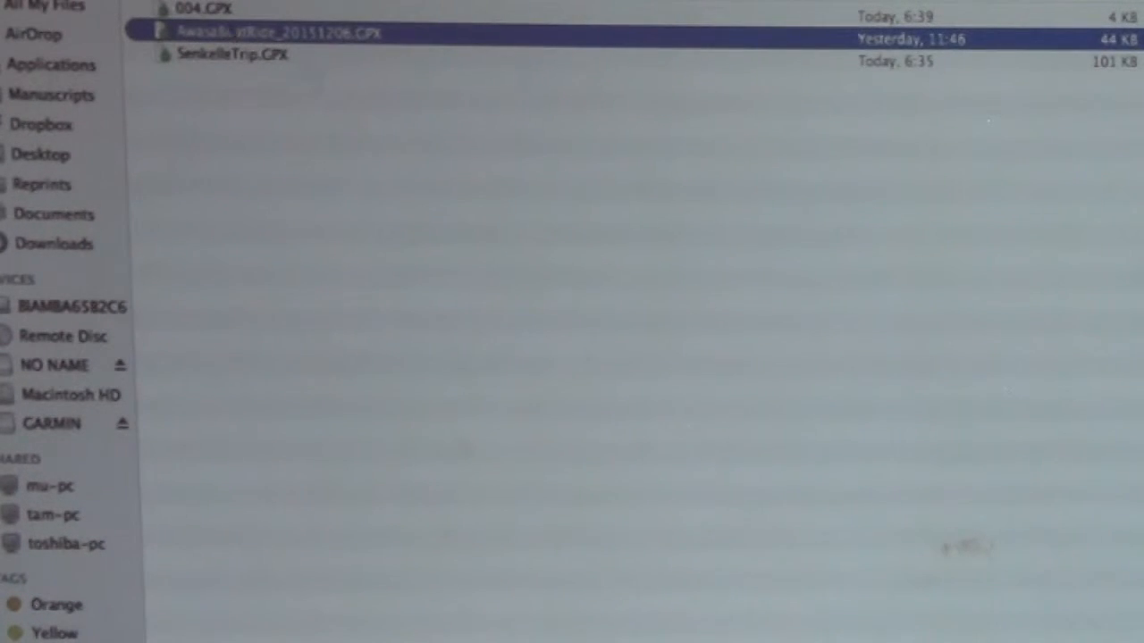
pyautogui.click(193, 7)
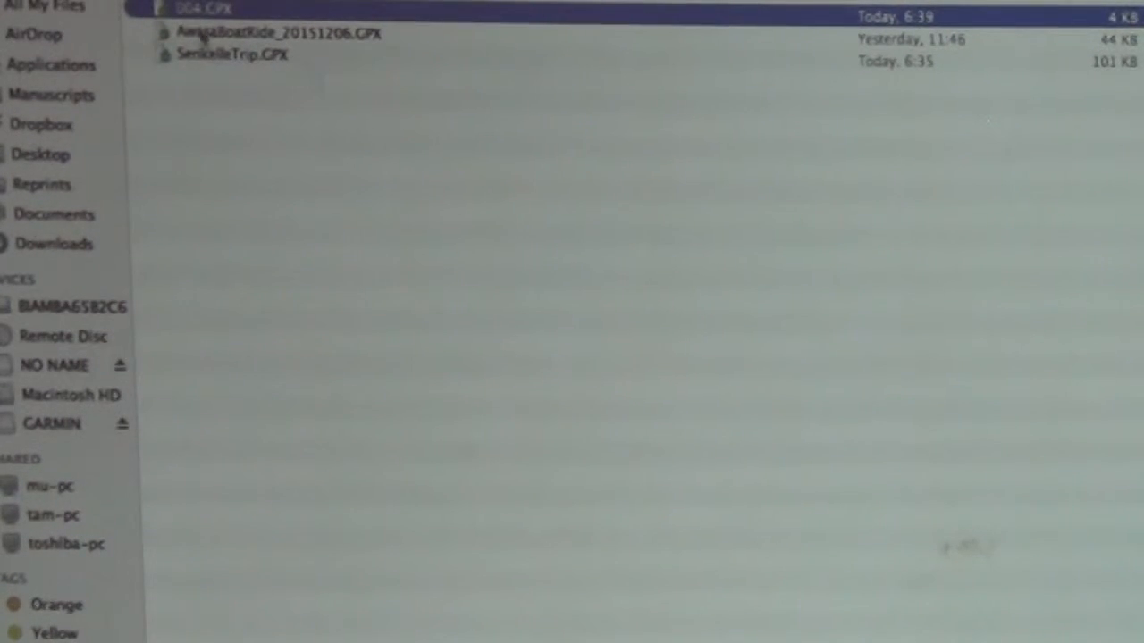
pyautogui.click(223, 56)
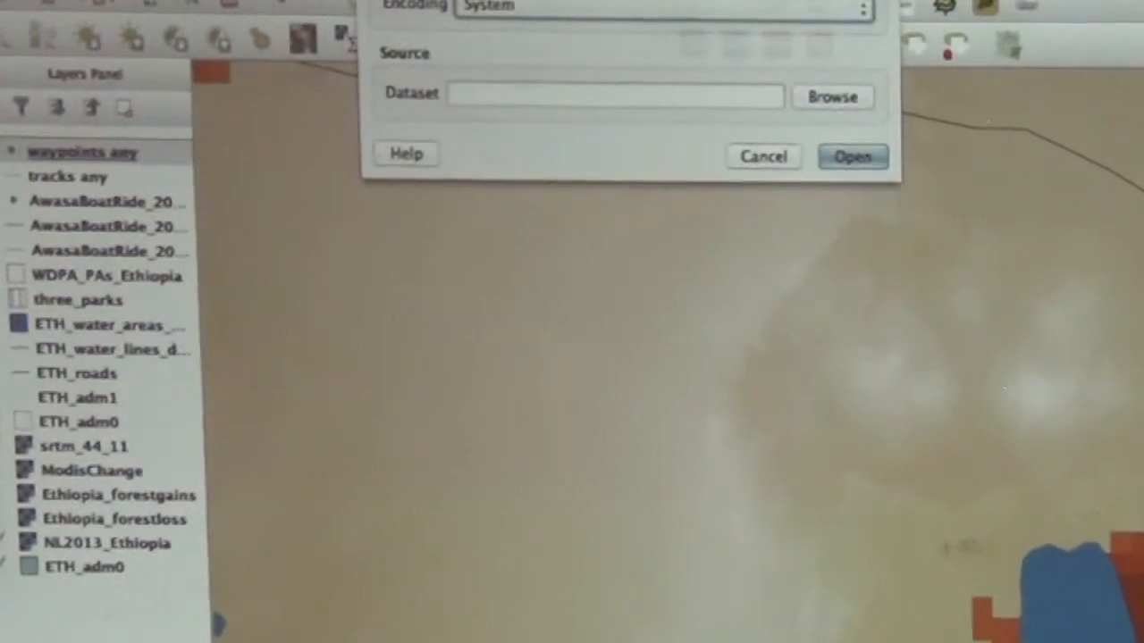
# Step: Choose the GPX dataset file to load as a vector layer
pyautogui.click(832, 97)
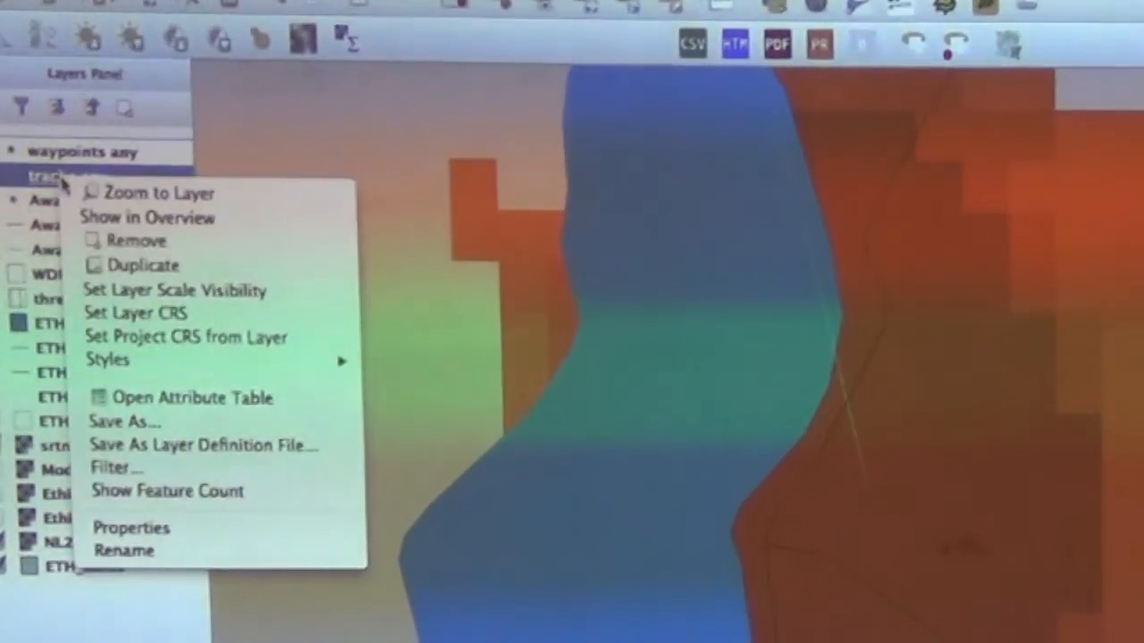
# Step: Zoom the map to the extent of the tracks layer via its Layers Panel menu
pyautogui.click(158, 193)
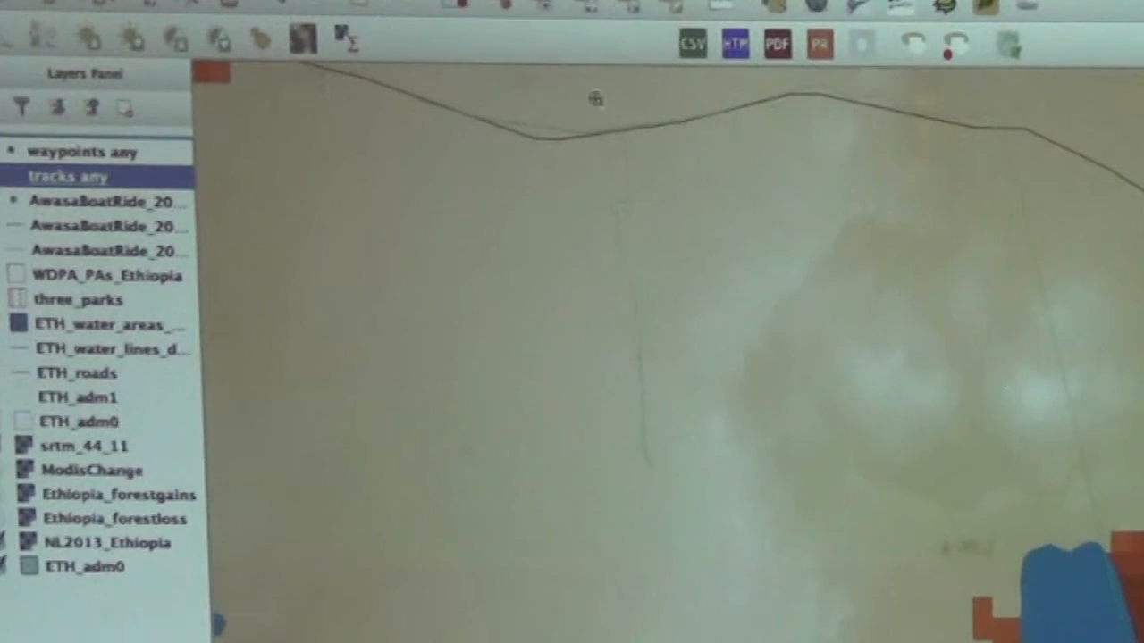